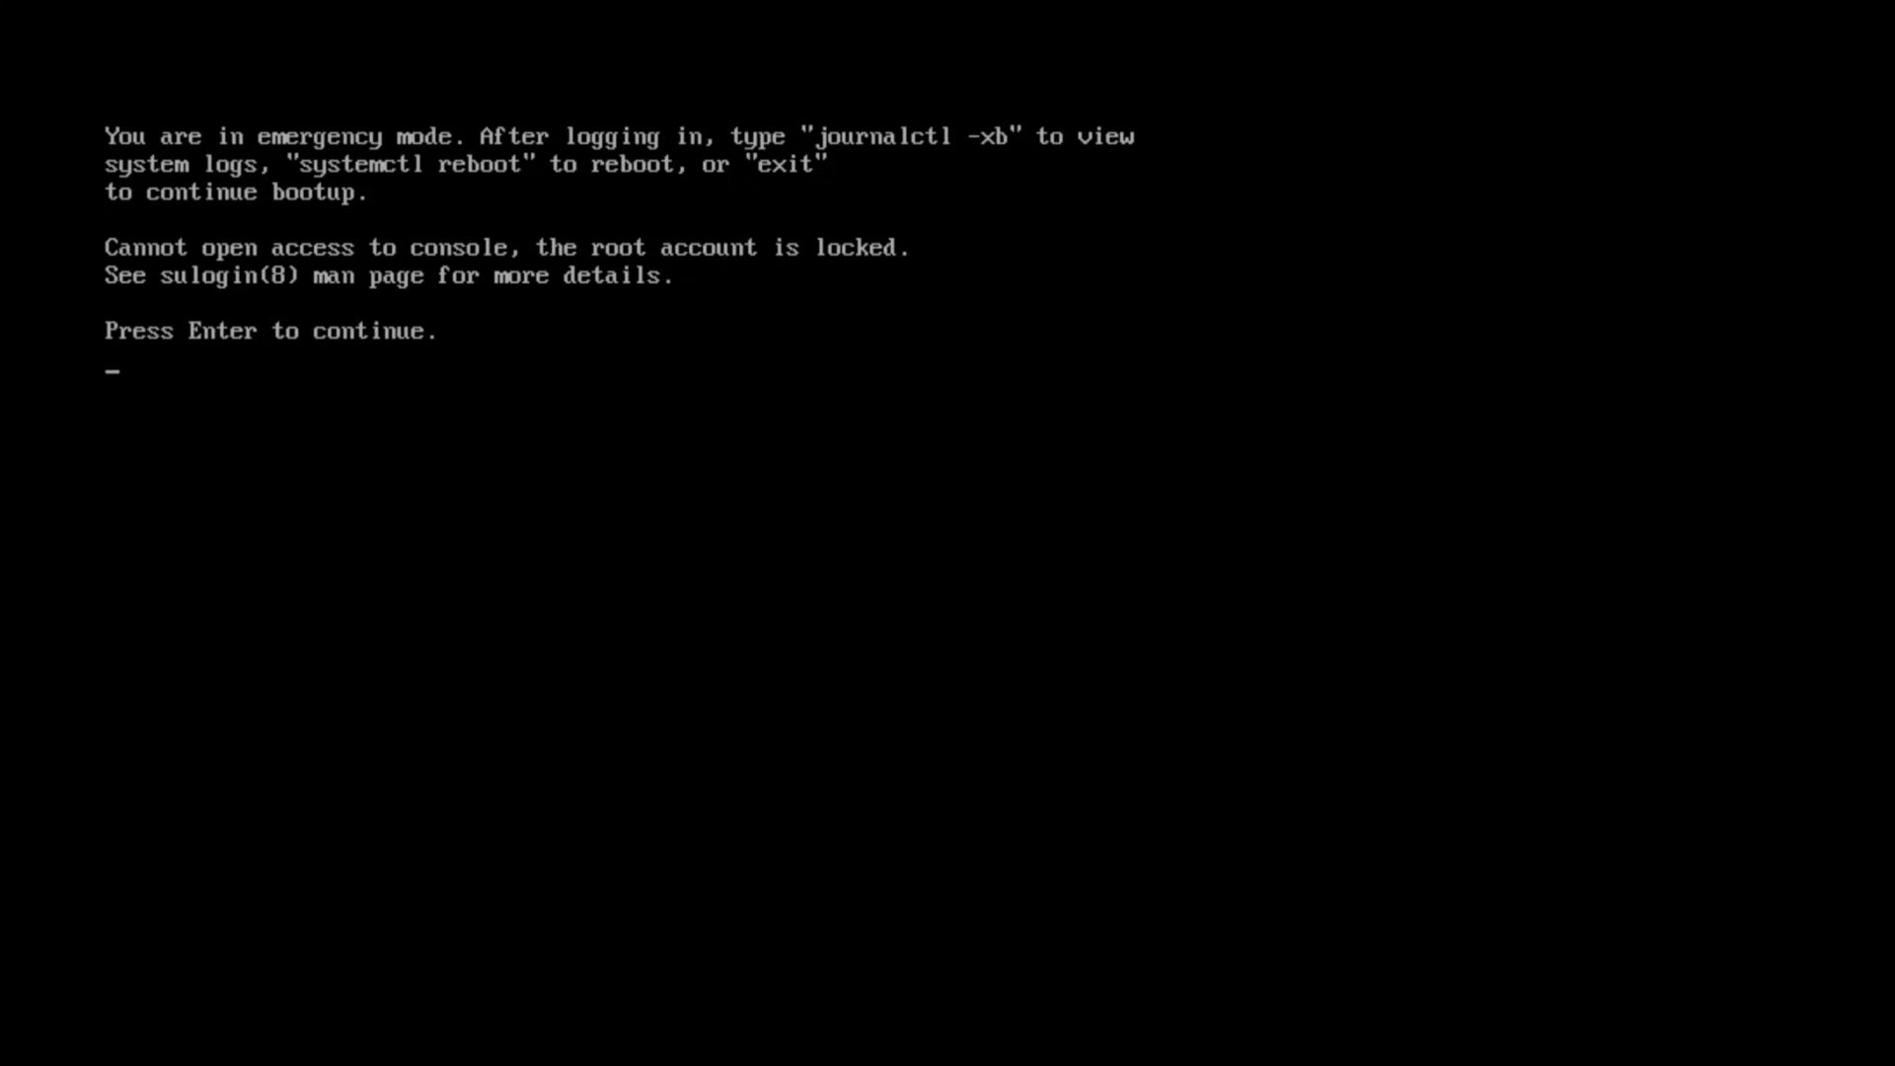
Step: Start the Bazzite boot option from the UEFI Boot Manager to reach the GRUB menu
key(Enter)
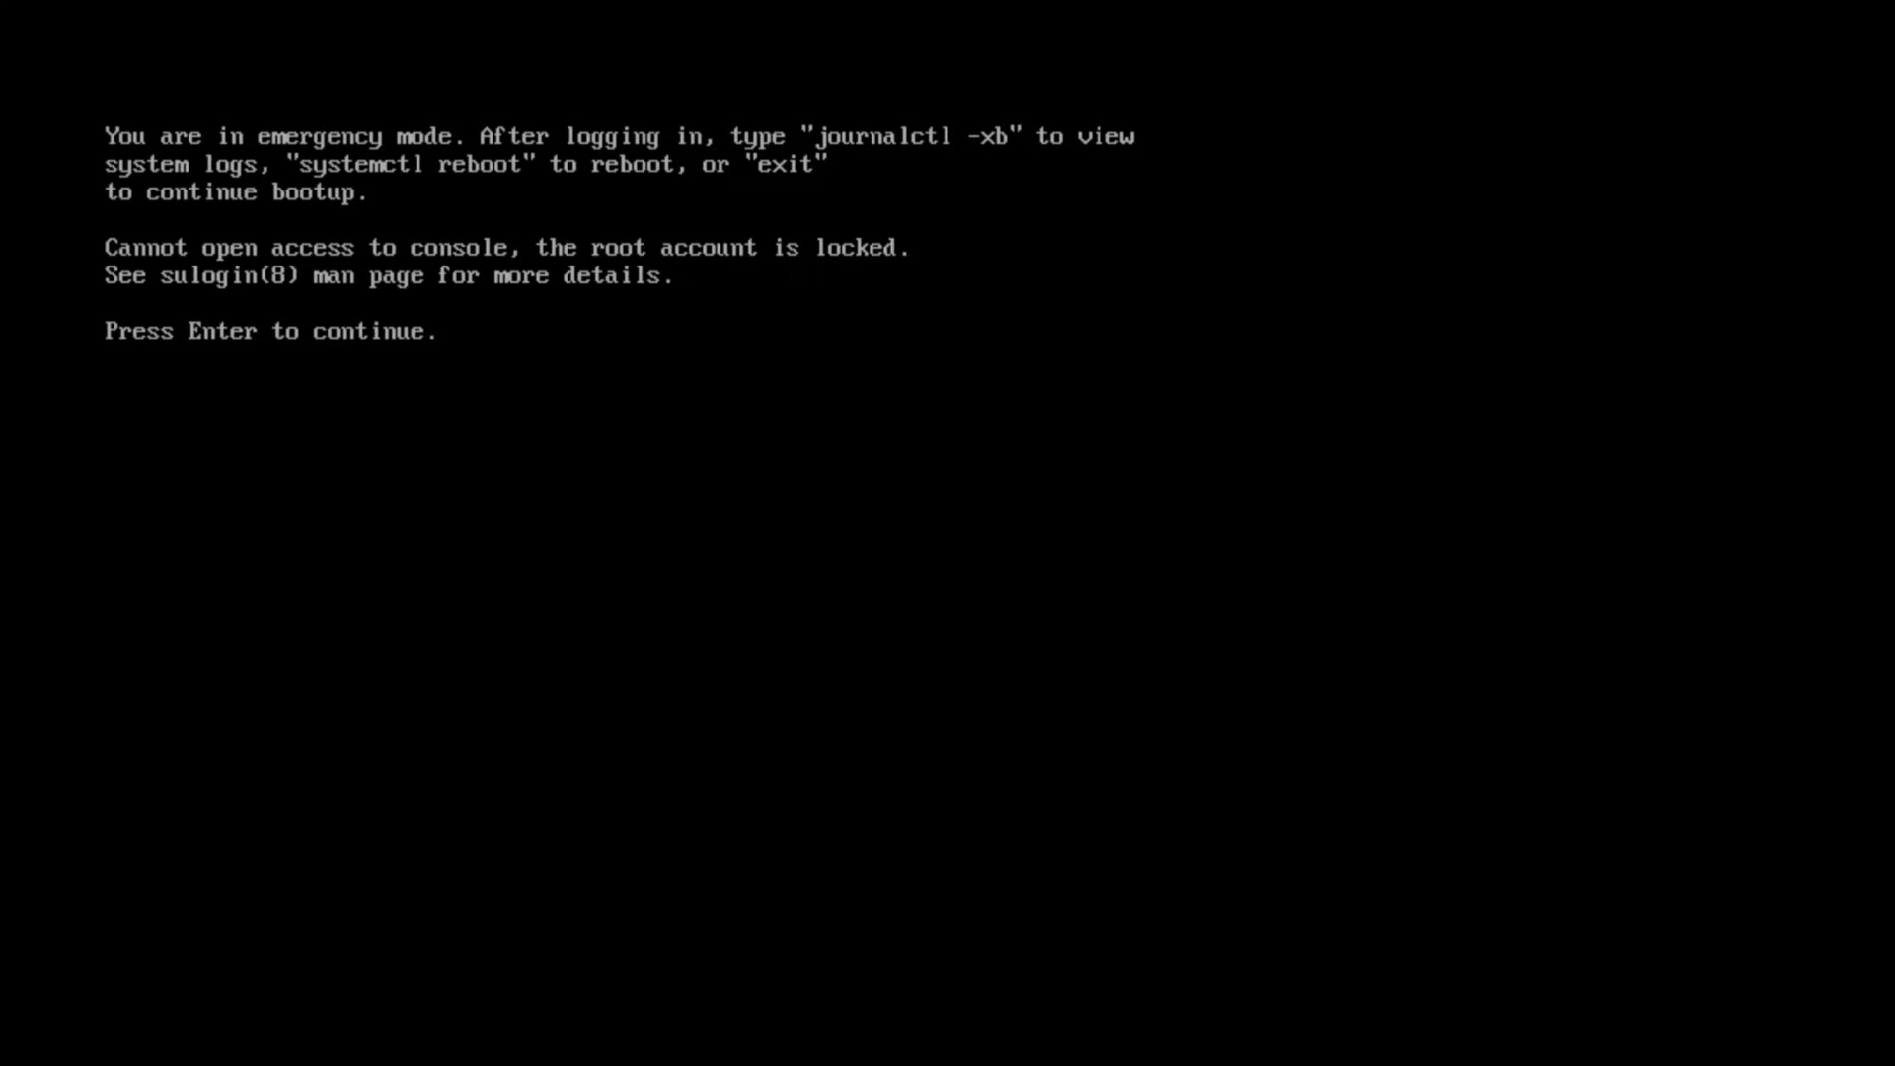
key(Enter)
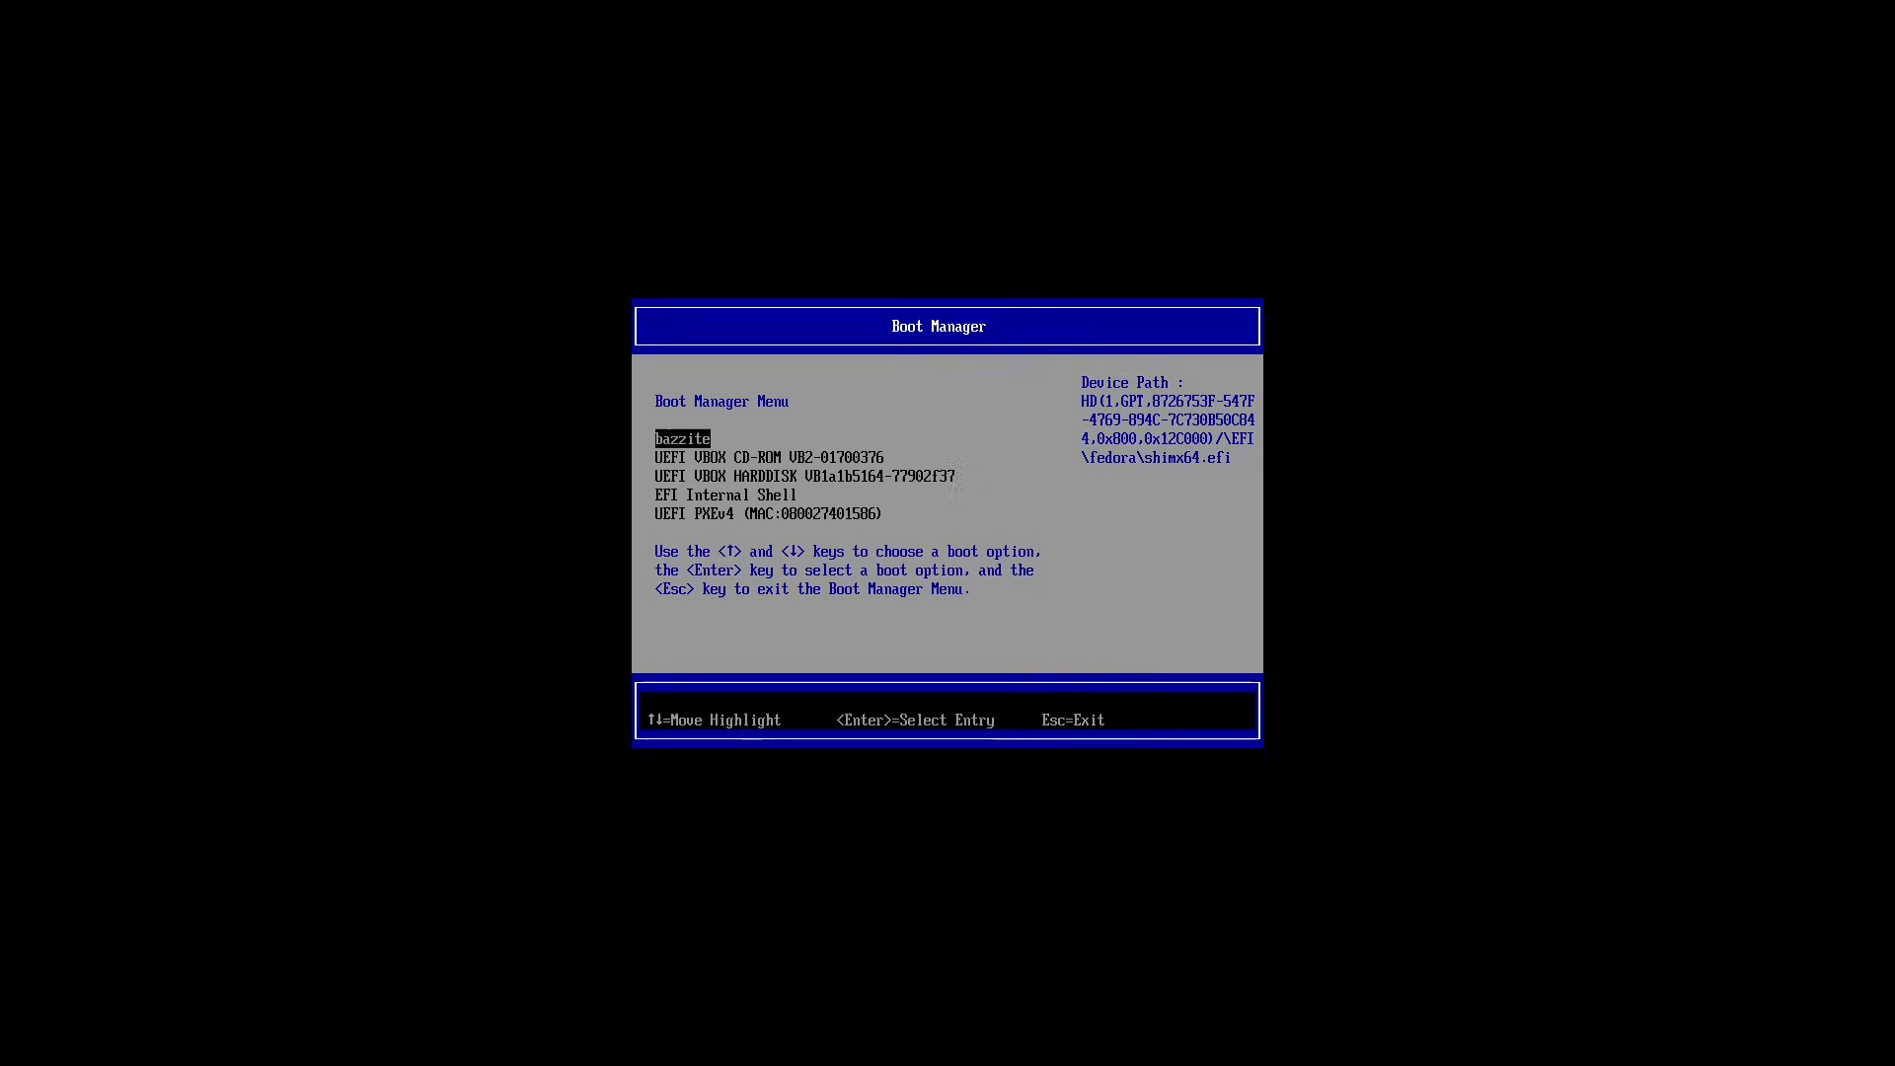
key(enter)
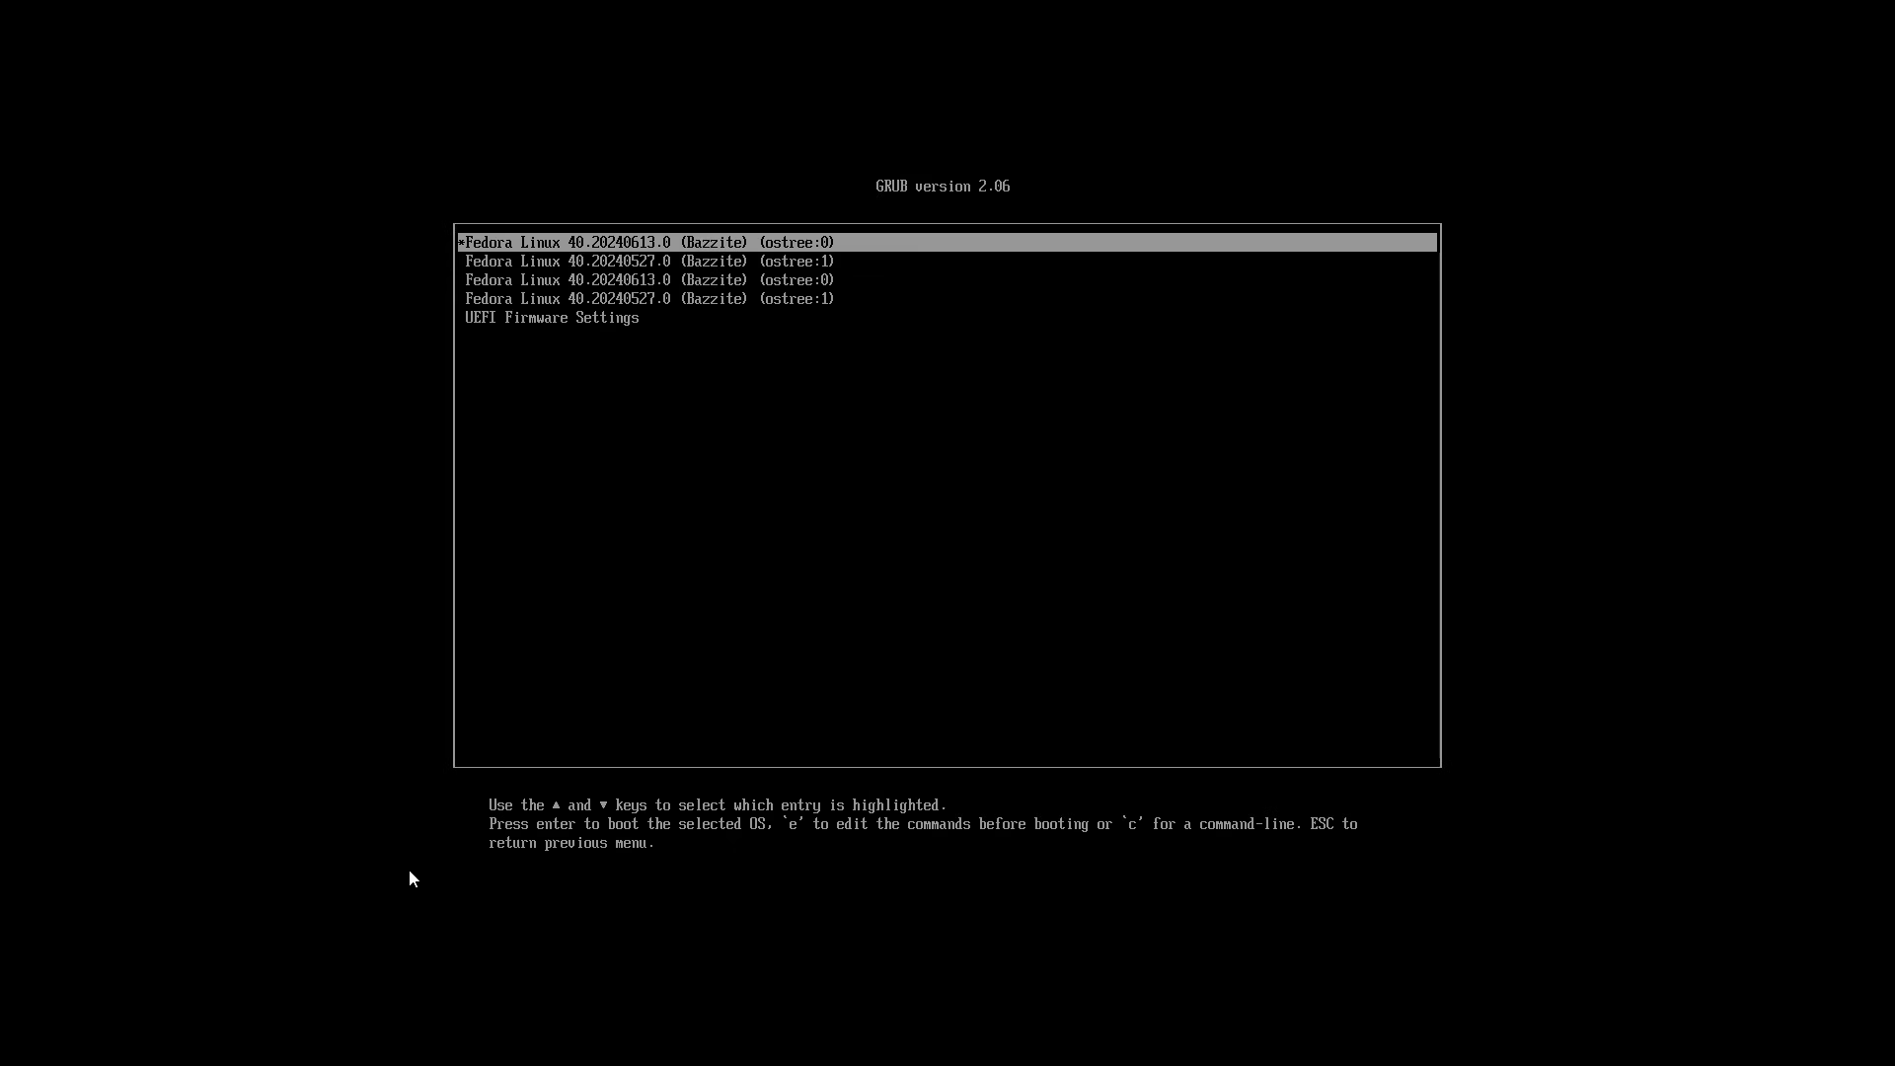
Step: Edit the first GRUB entry and append init=/bin/bash to its kernel line
key(e)
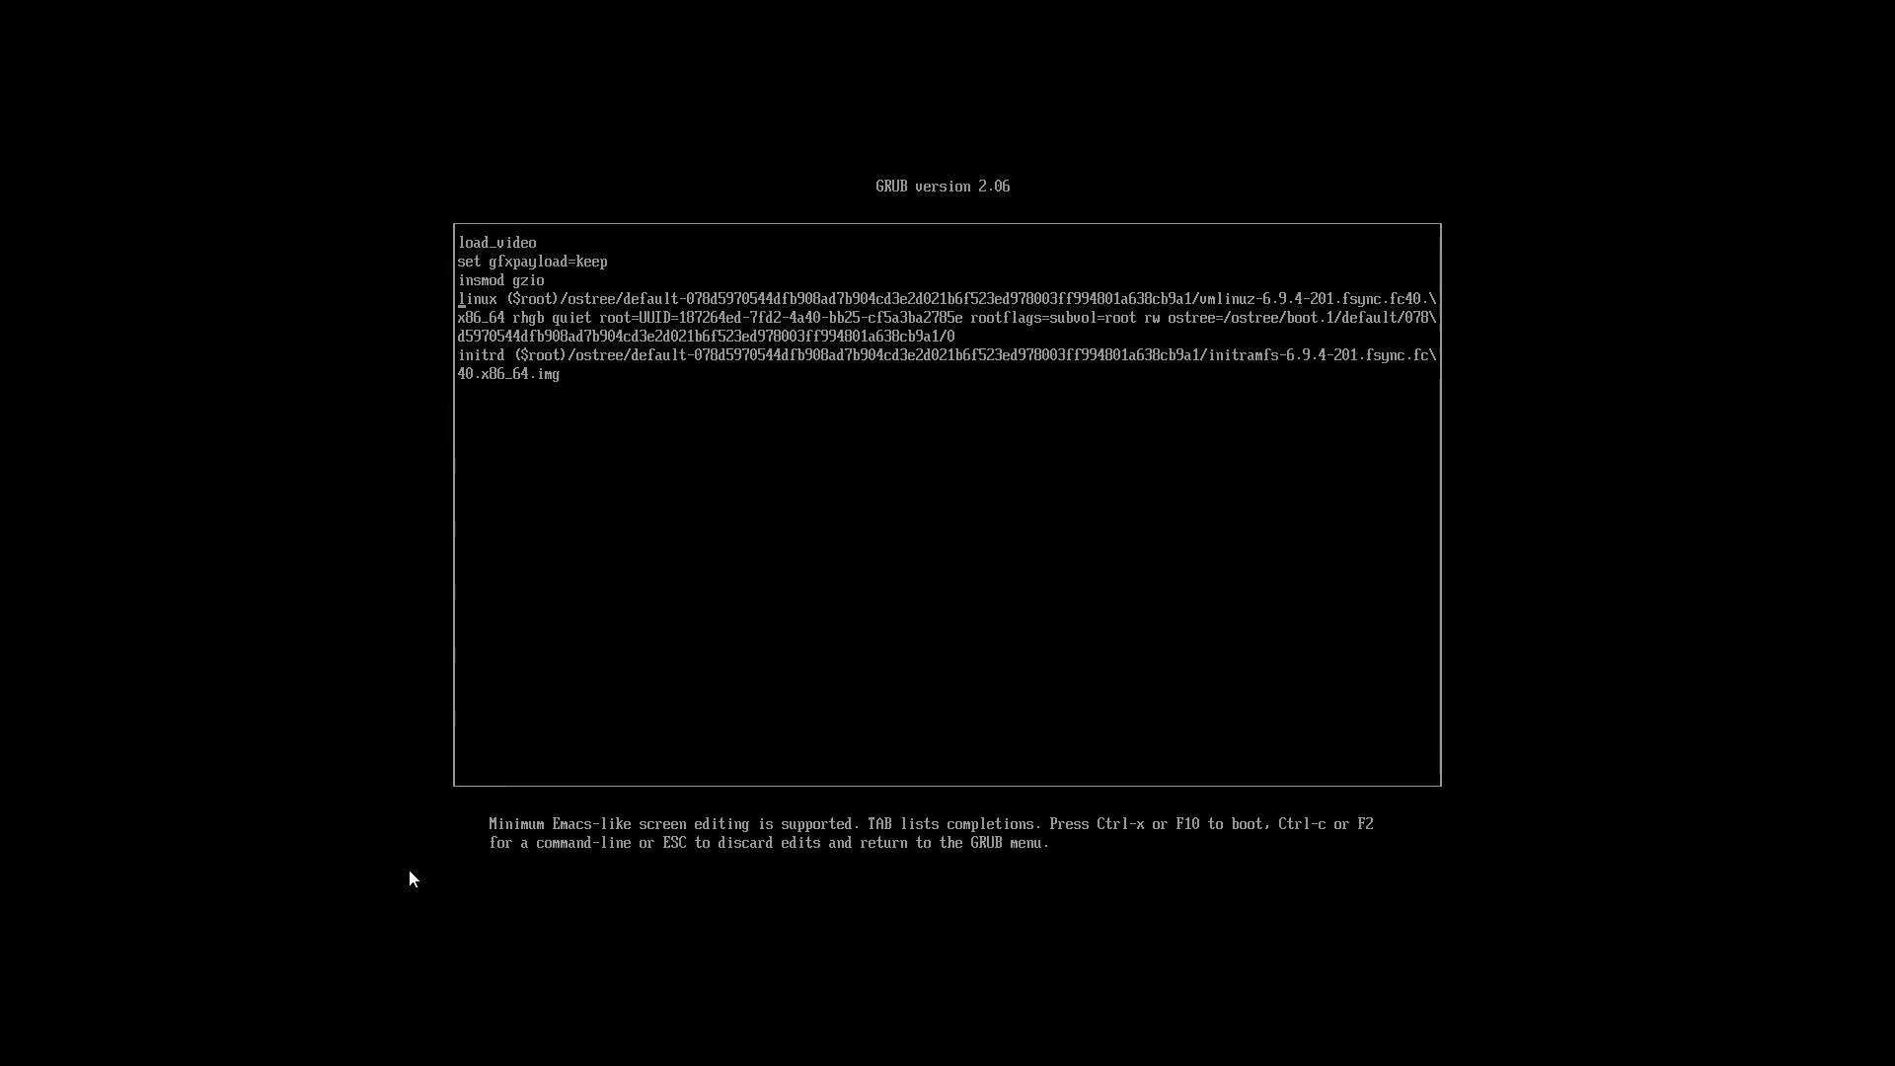
mouse_move(484, 389)
text( init=/bi)
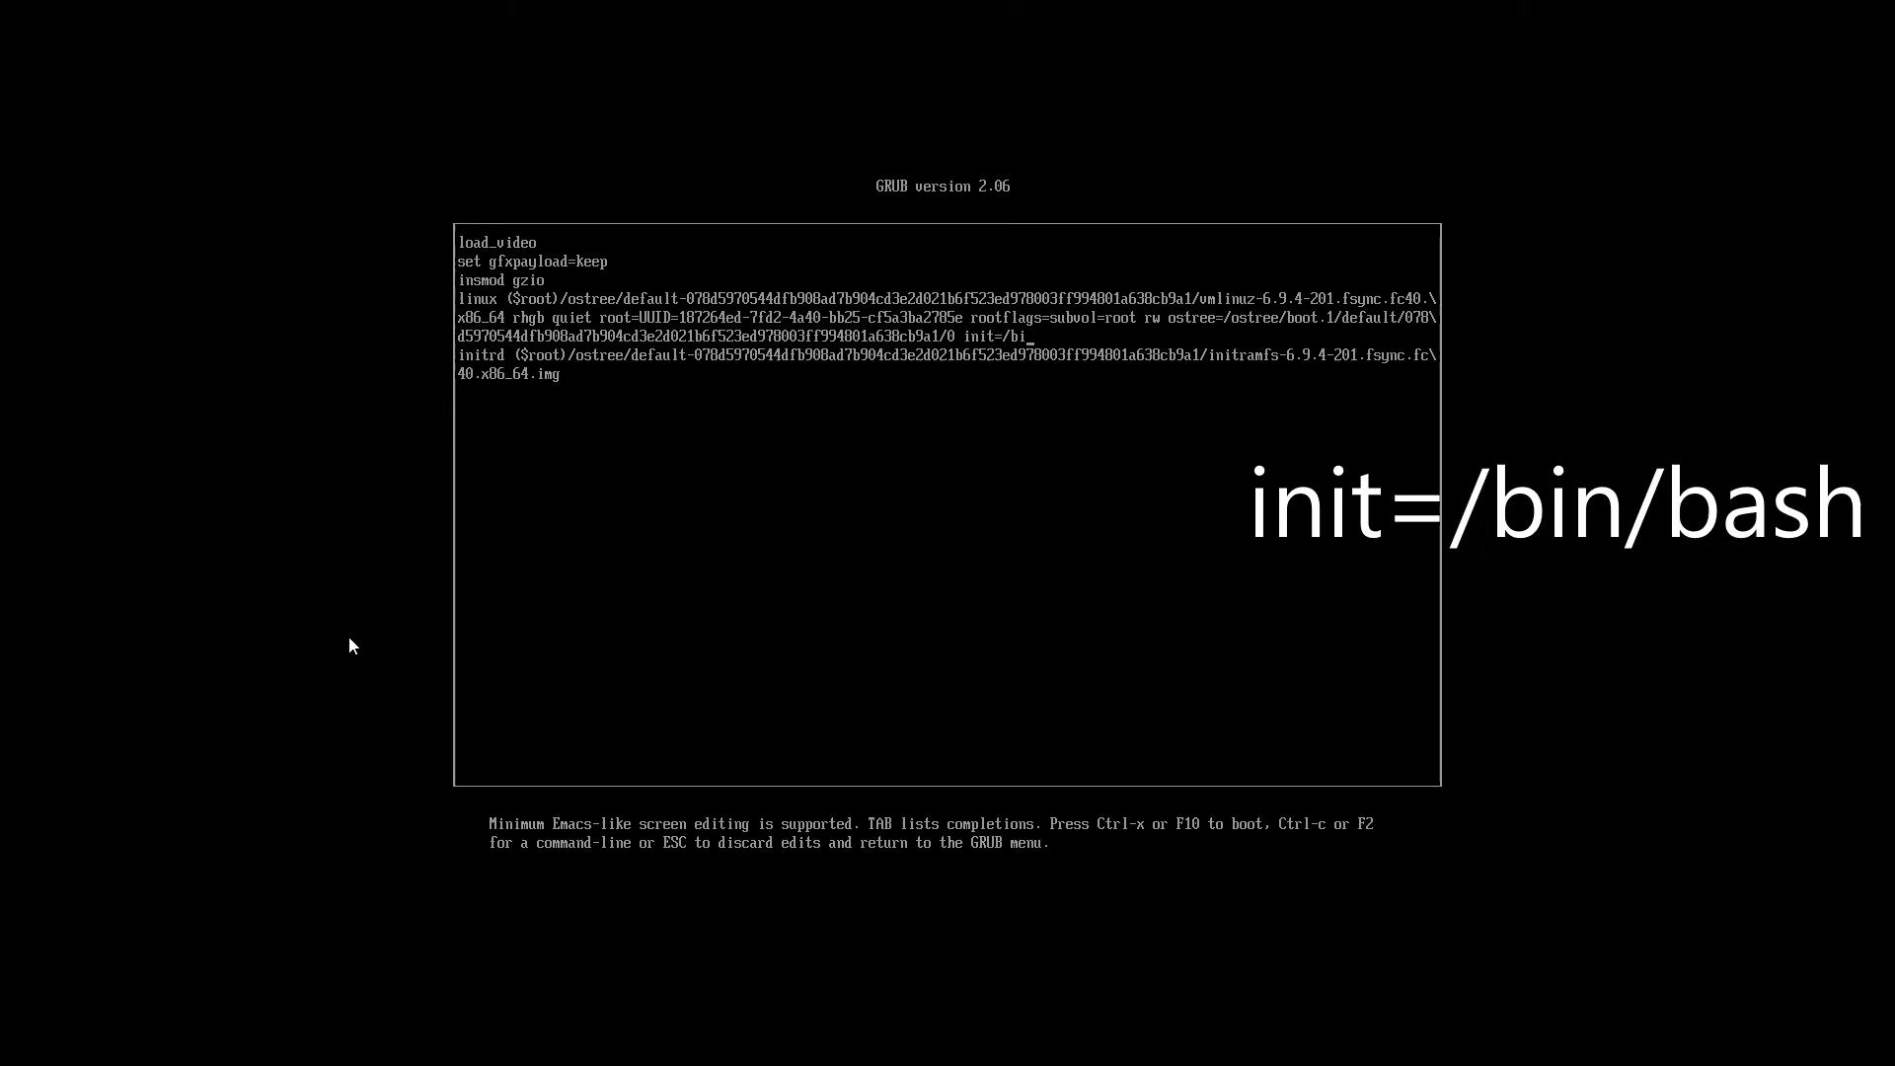
text(/)
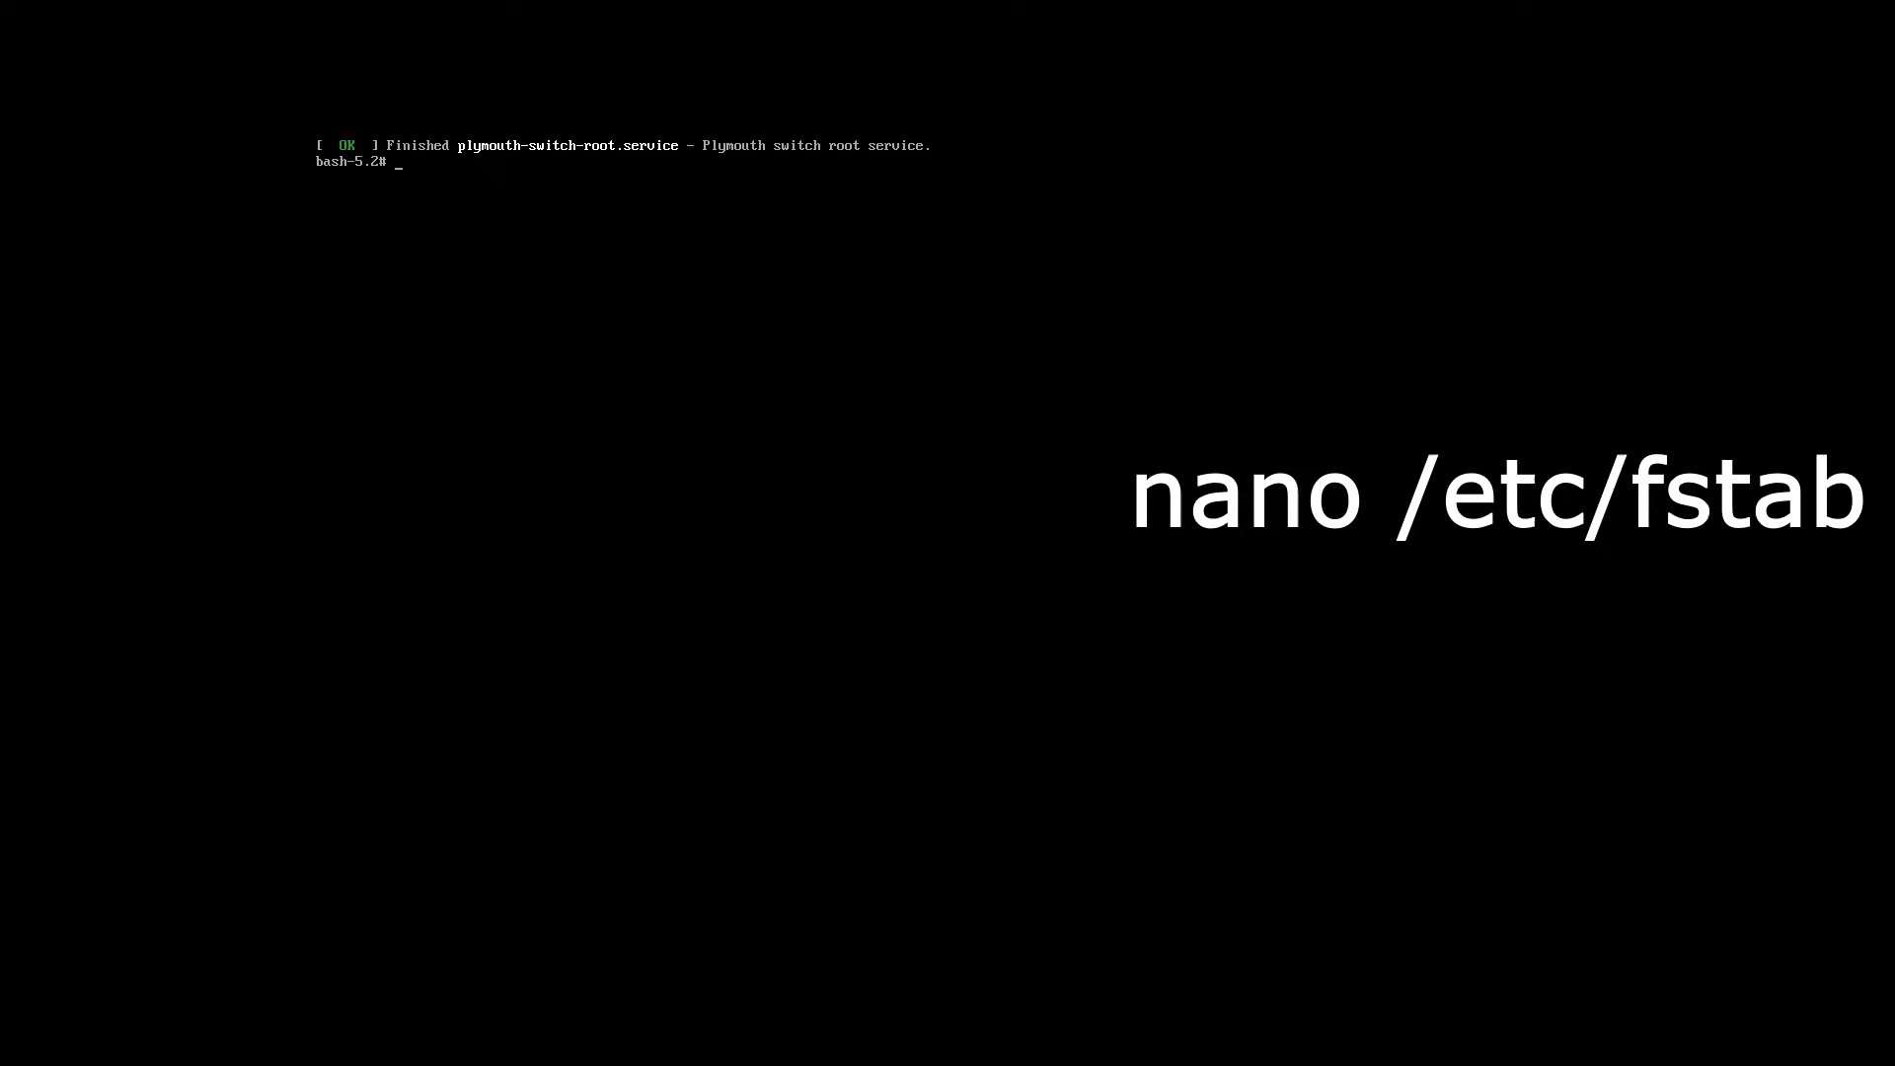
Step: Enter nano /etc/fstab at the root shell to edit the mount table
text(nano)
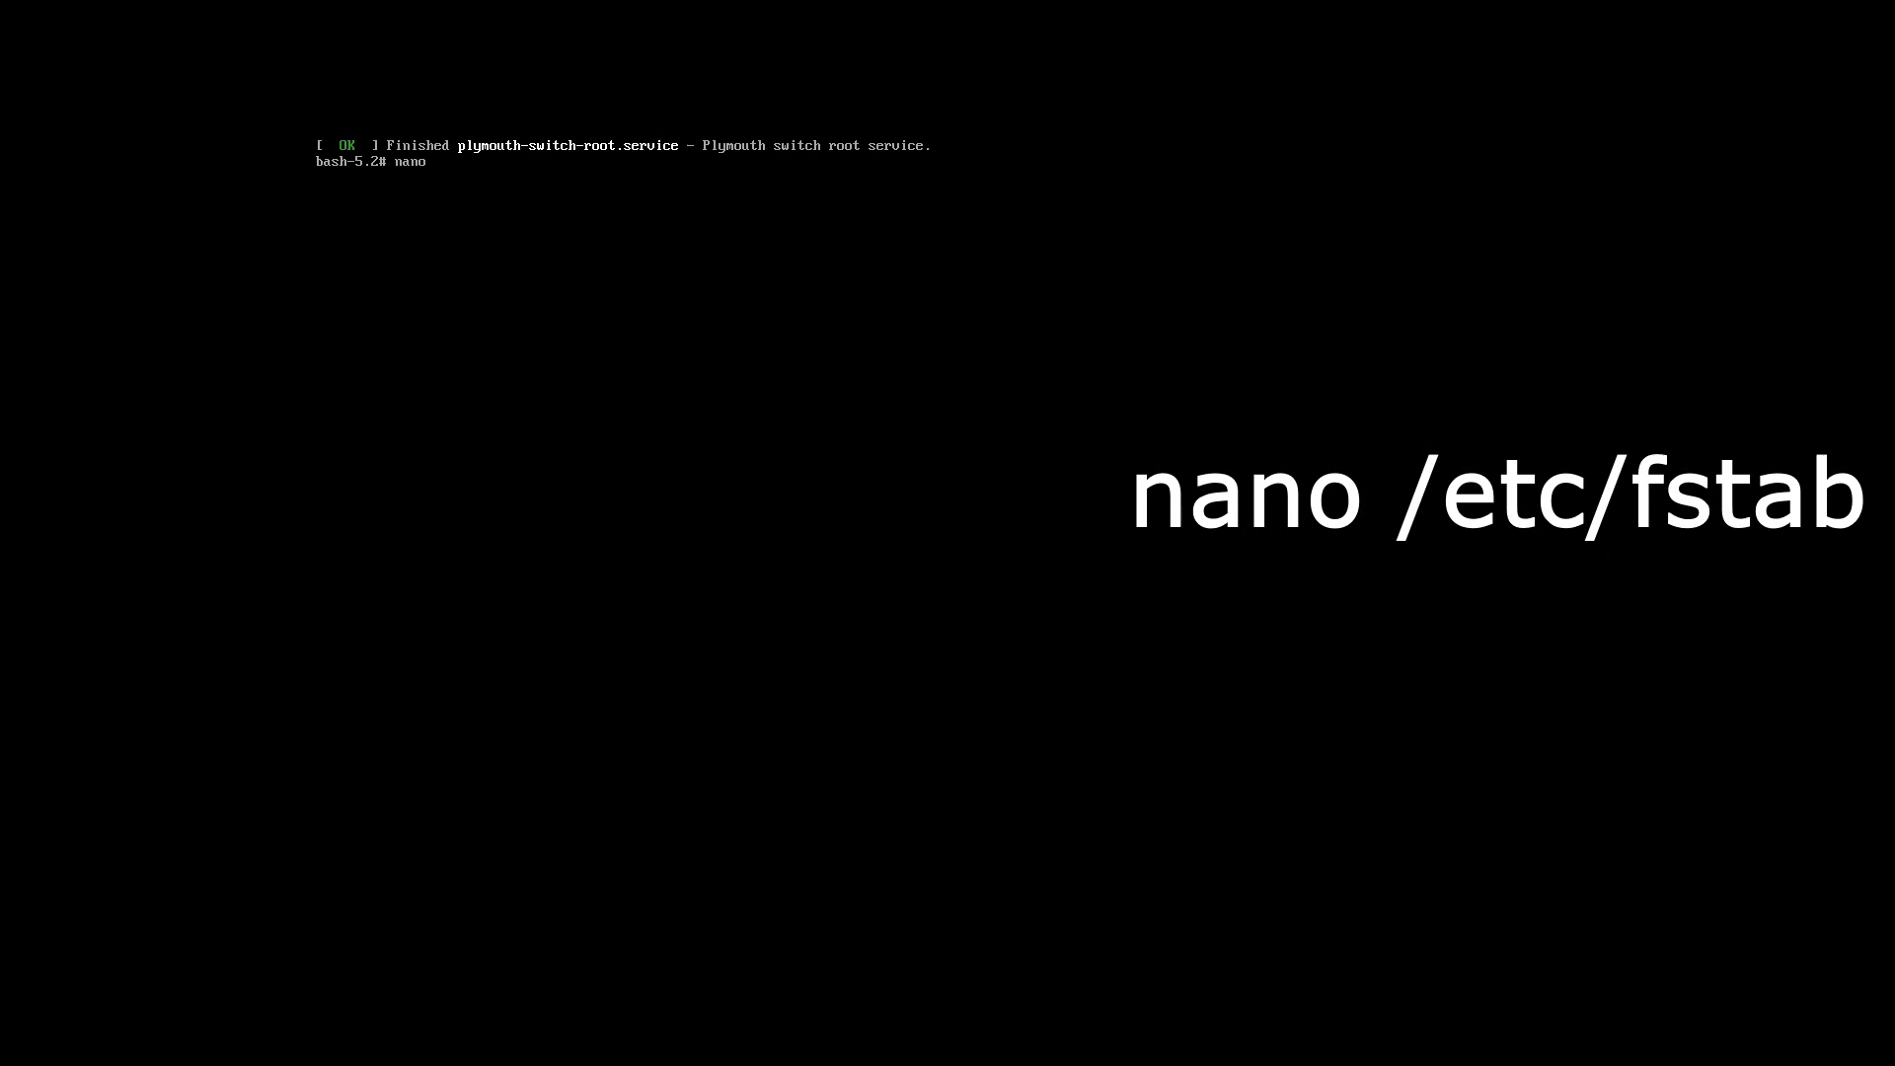
text(/etc/f)
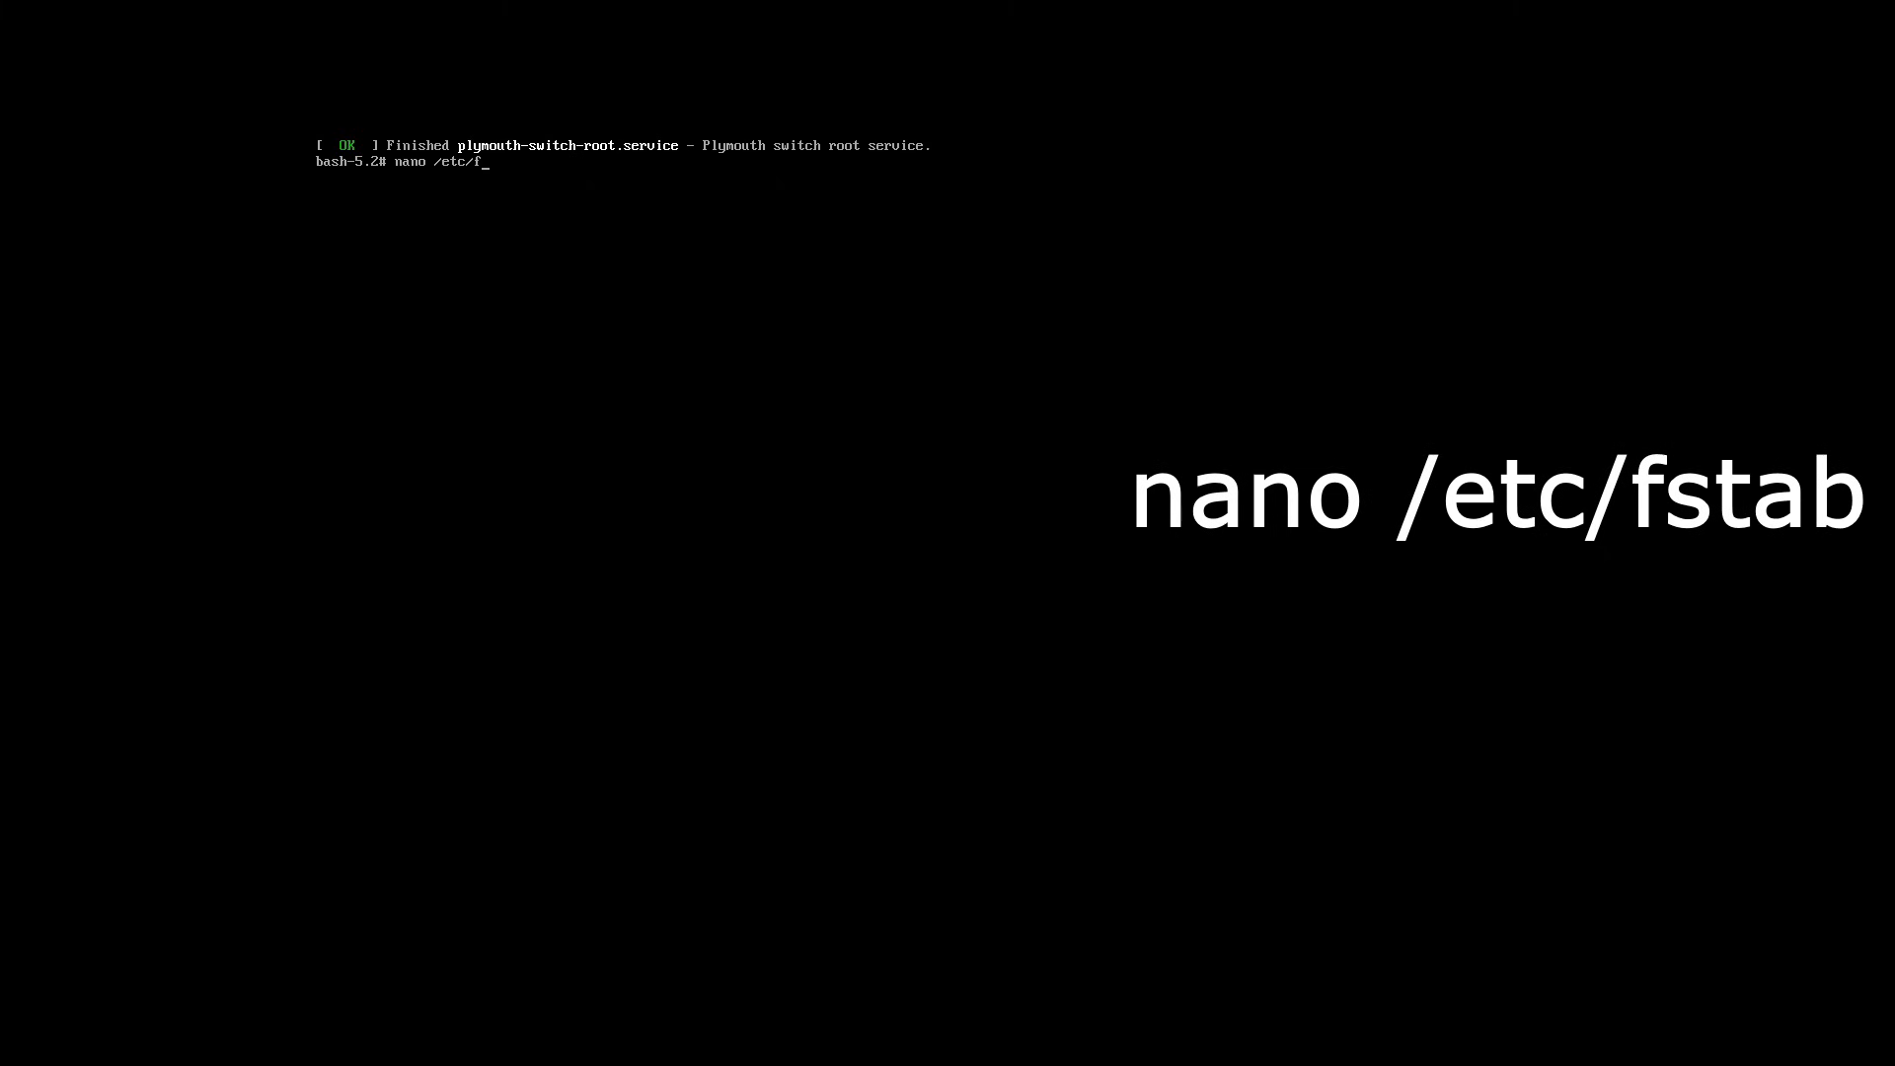
text(stab)
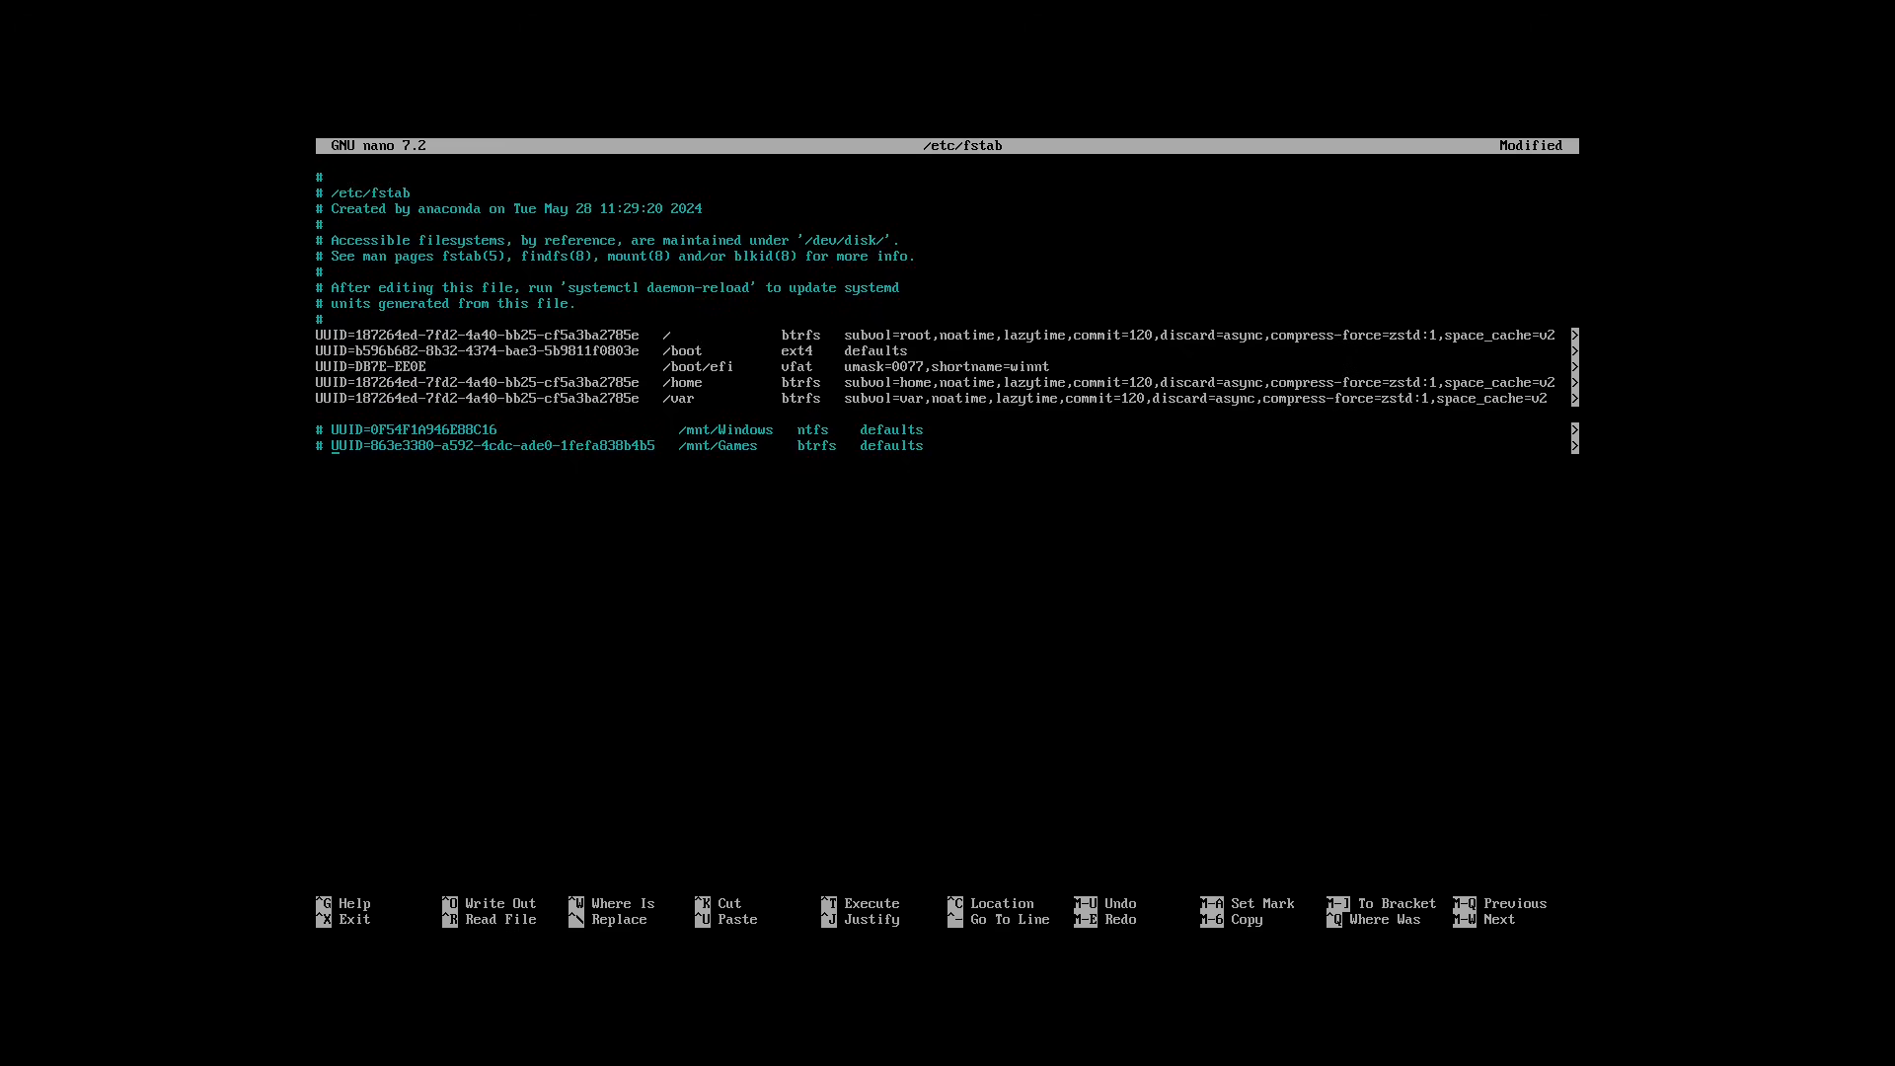
Step: Save /etc/fstab with the /mnt/Windows and /mnt/Games lines commented out and exit nano
key(ctrl+x)
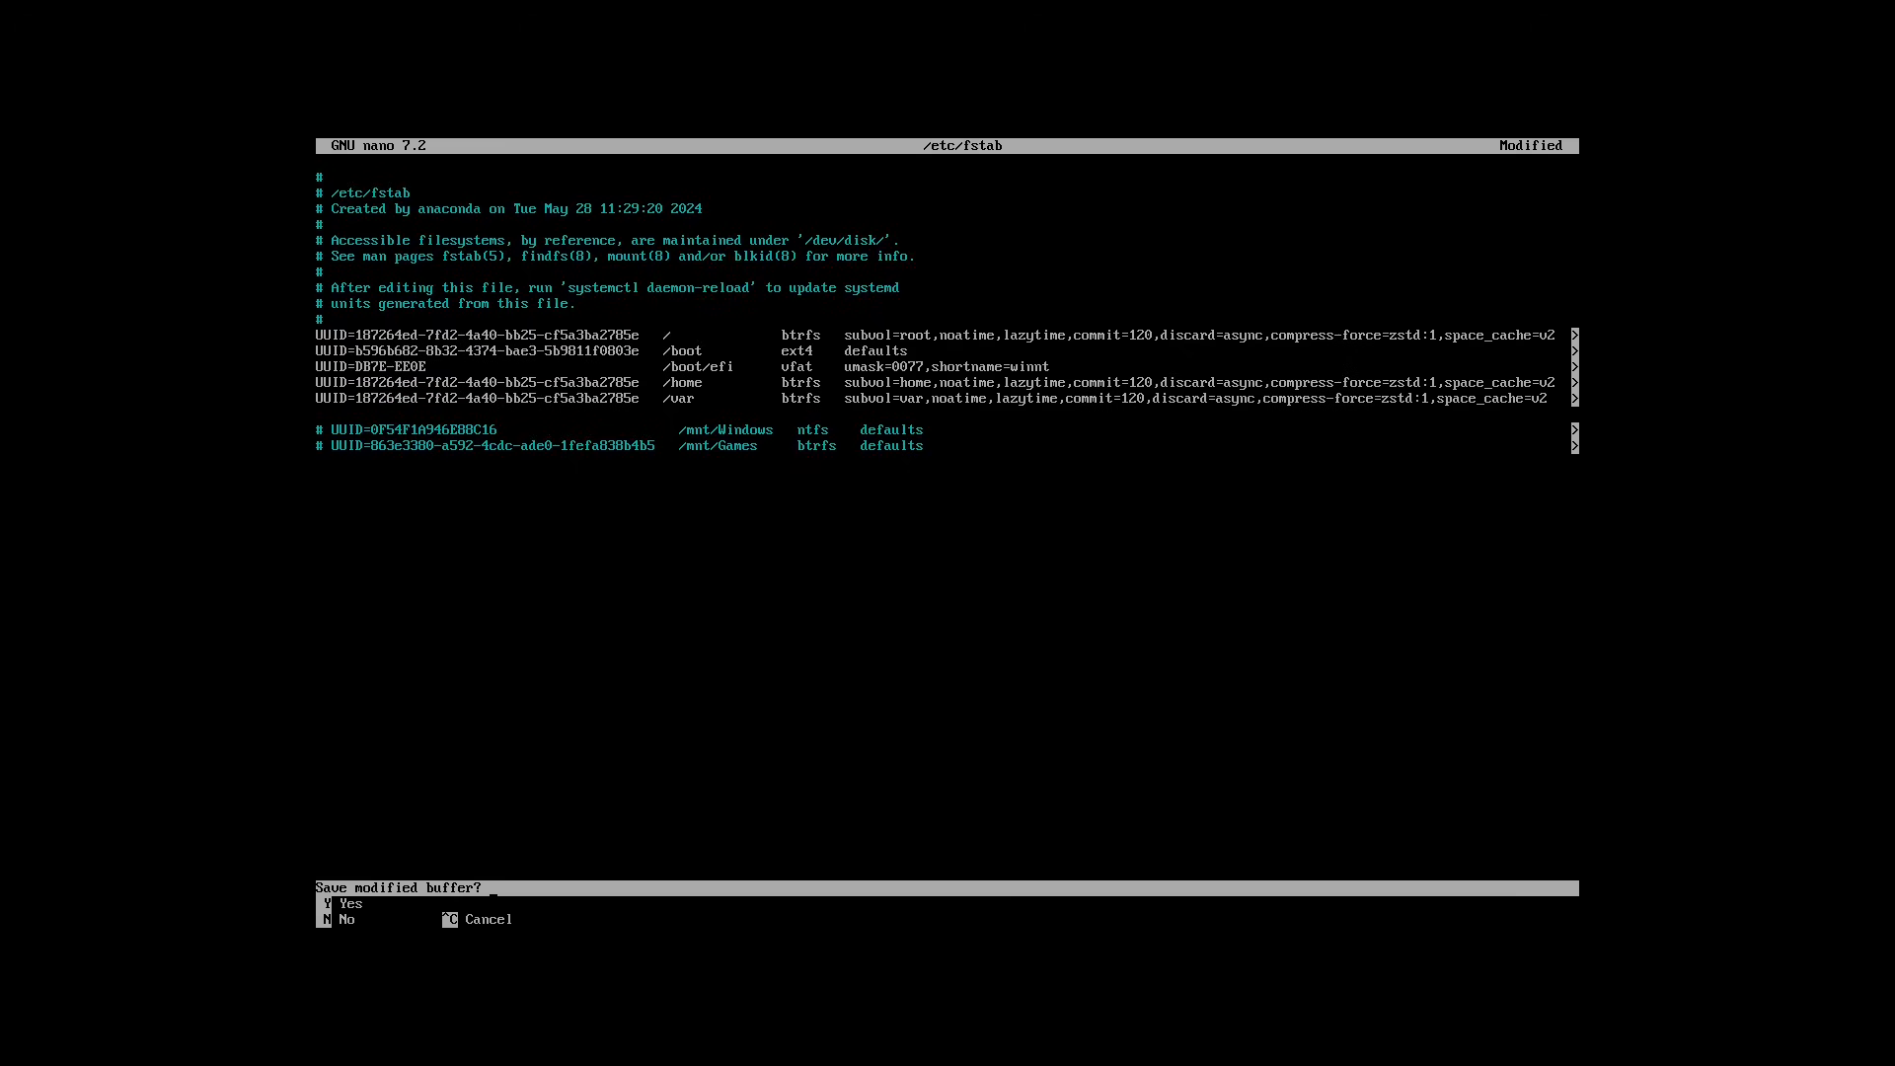
key(y)
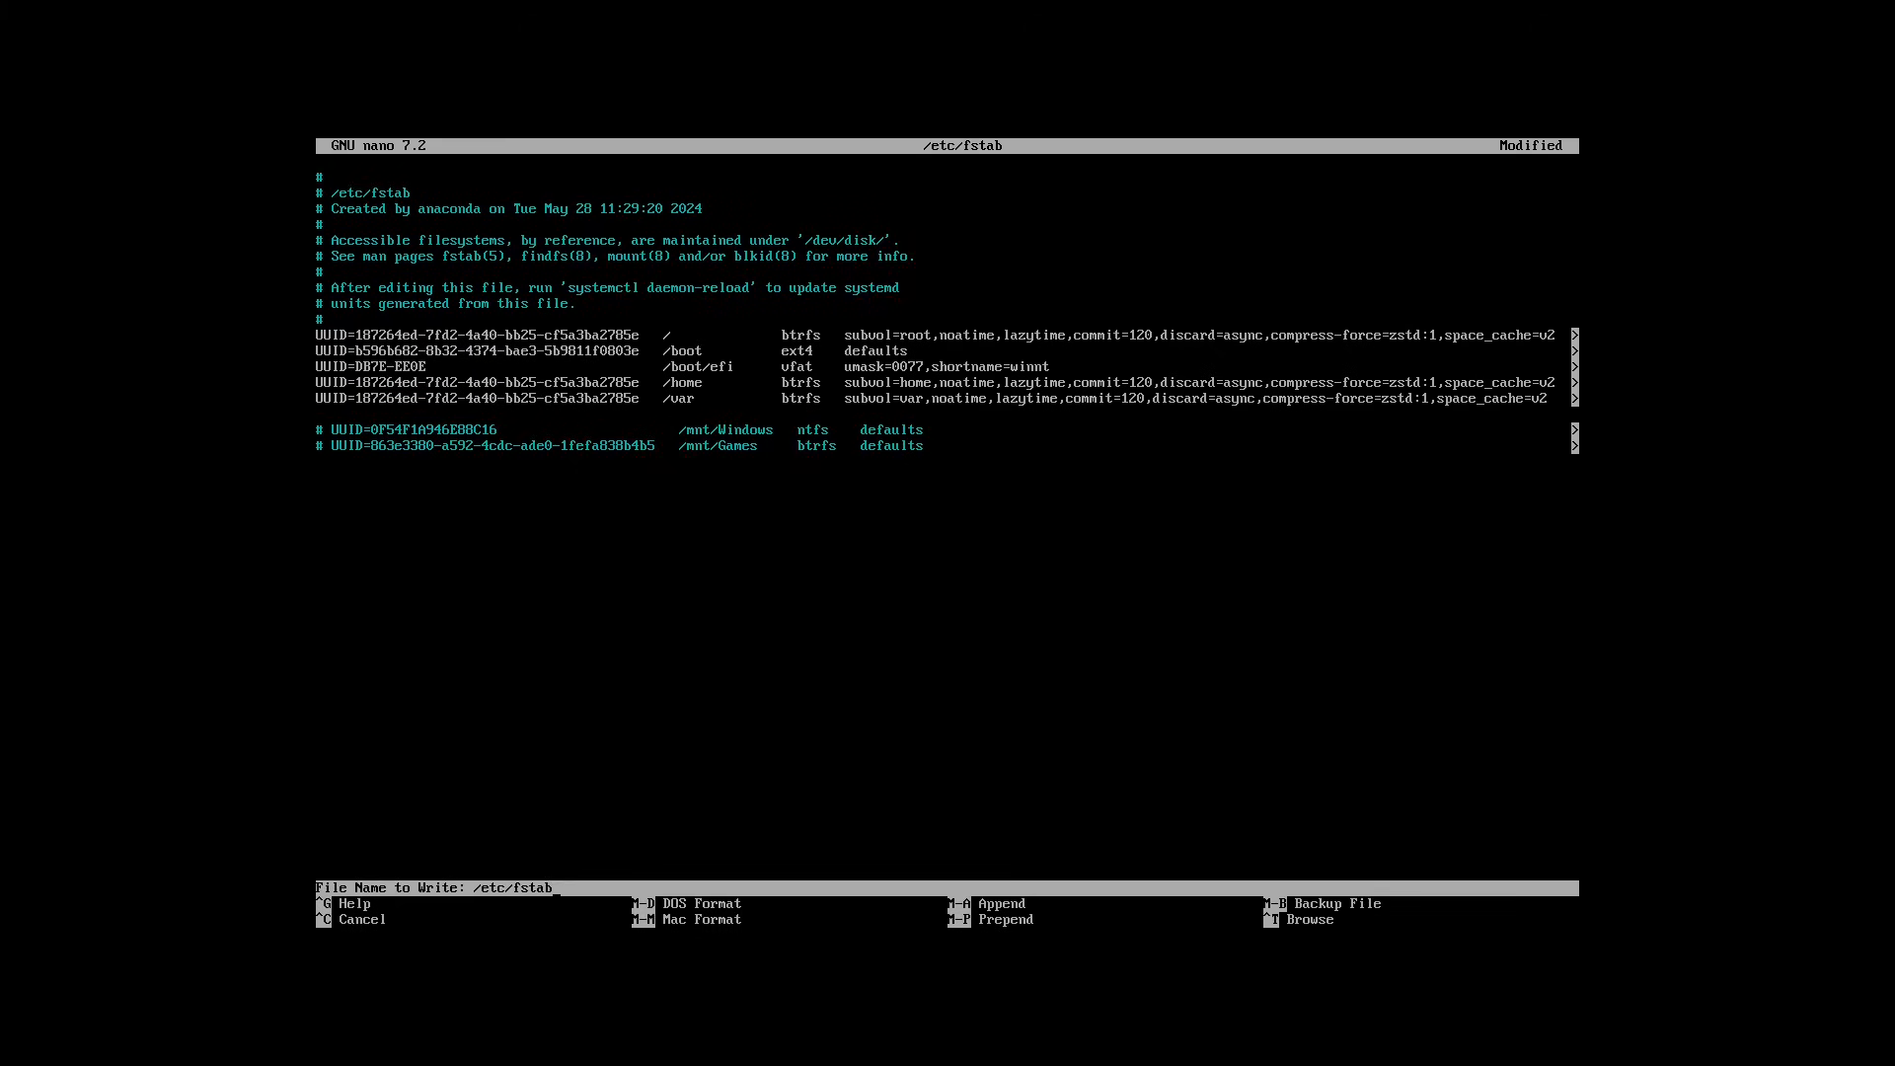
key(Enter)
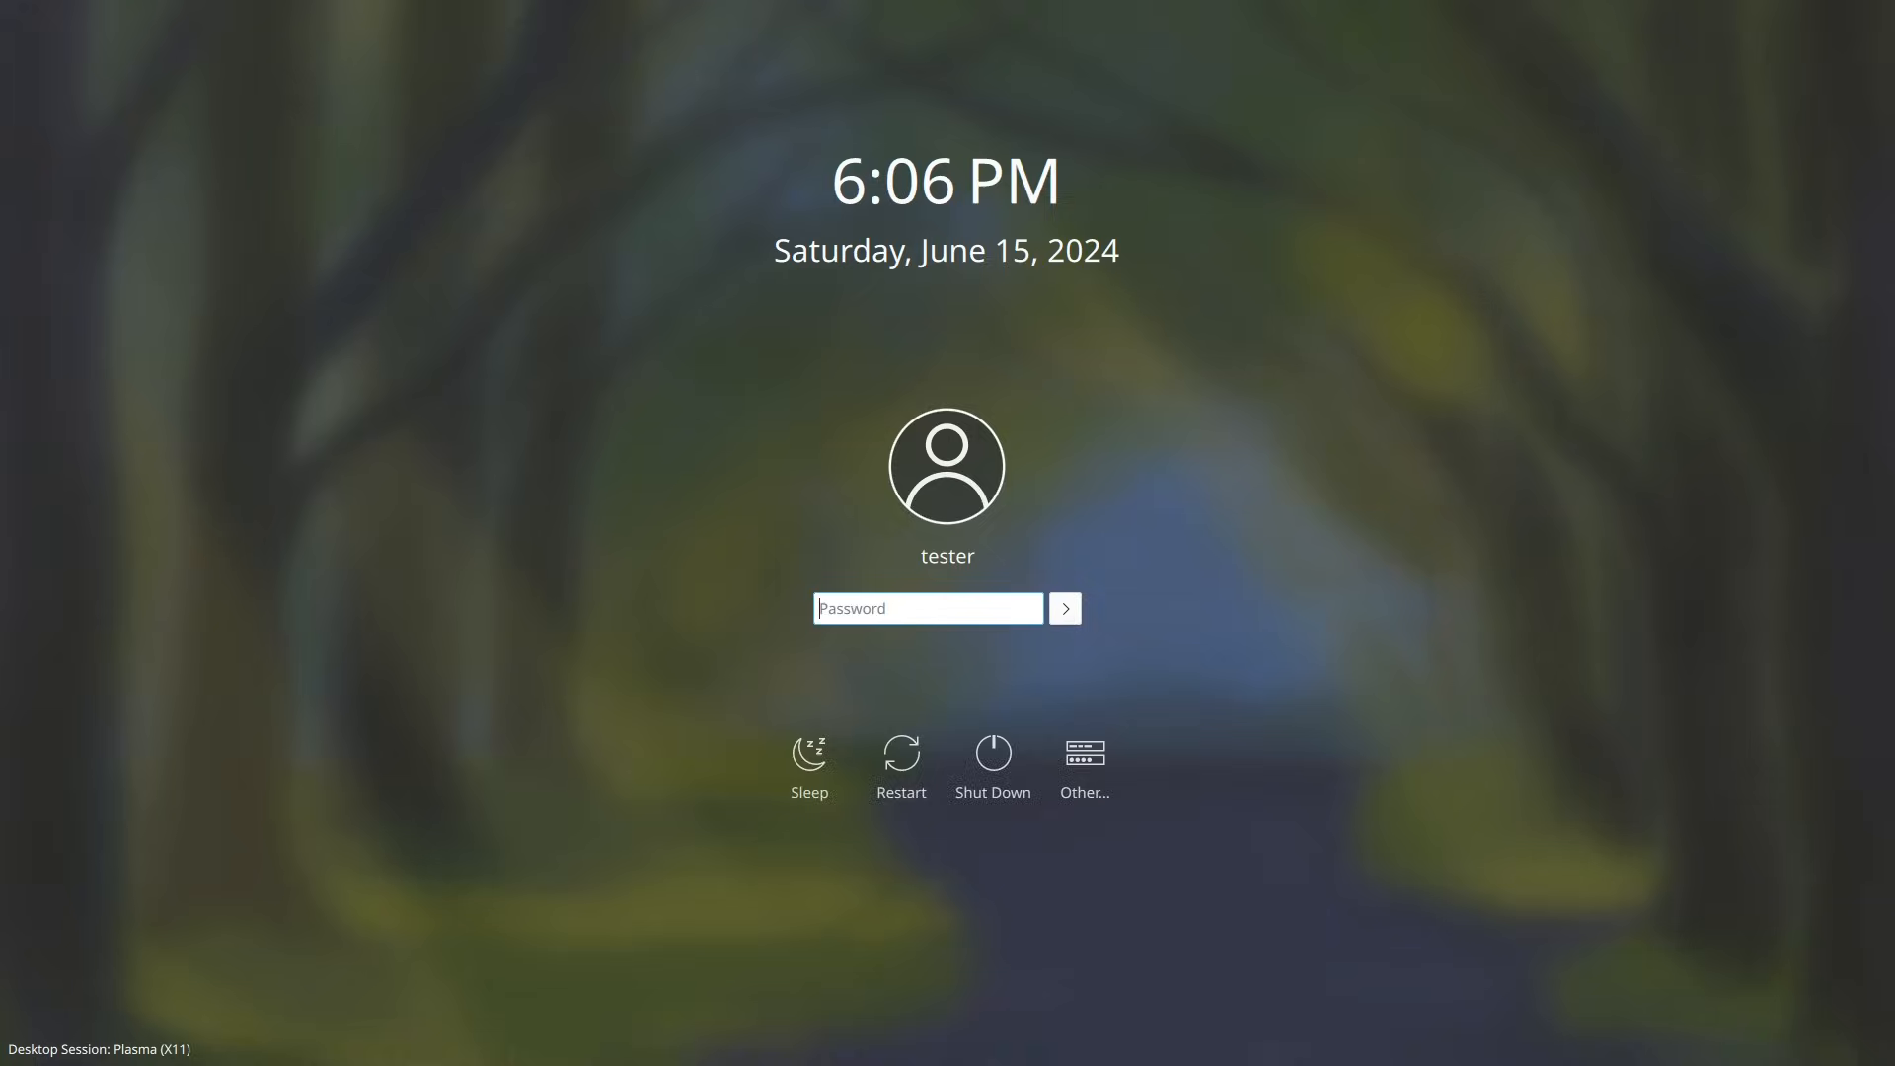
Step: Log in as tester at the Plasma login screen to reach the KDE desktop
text(•)
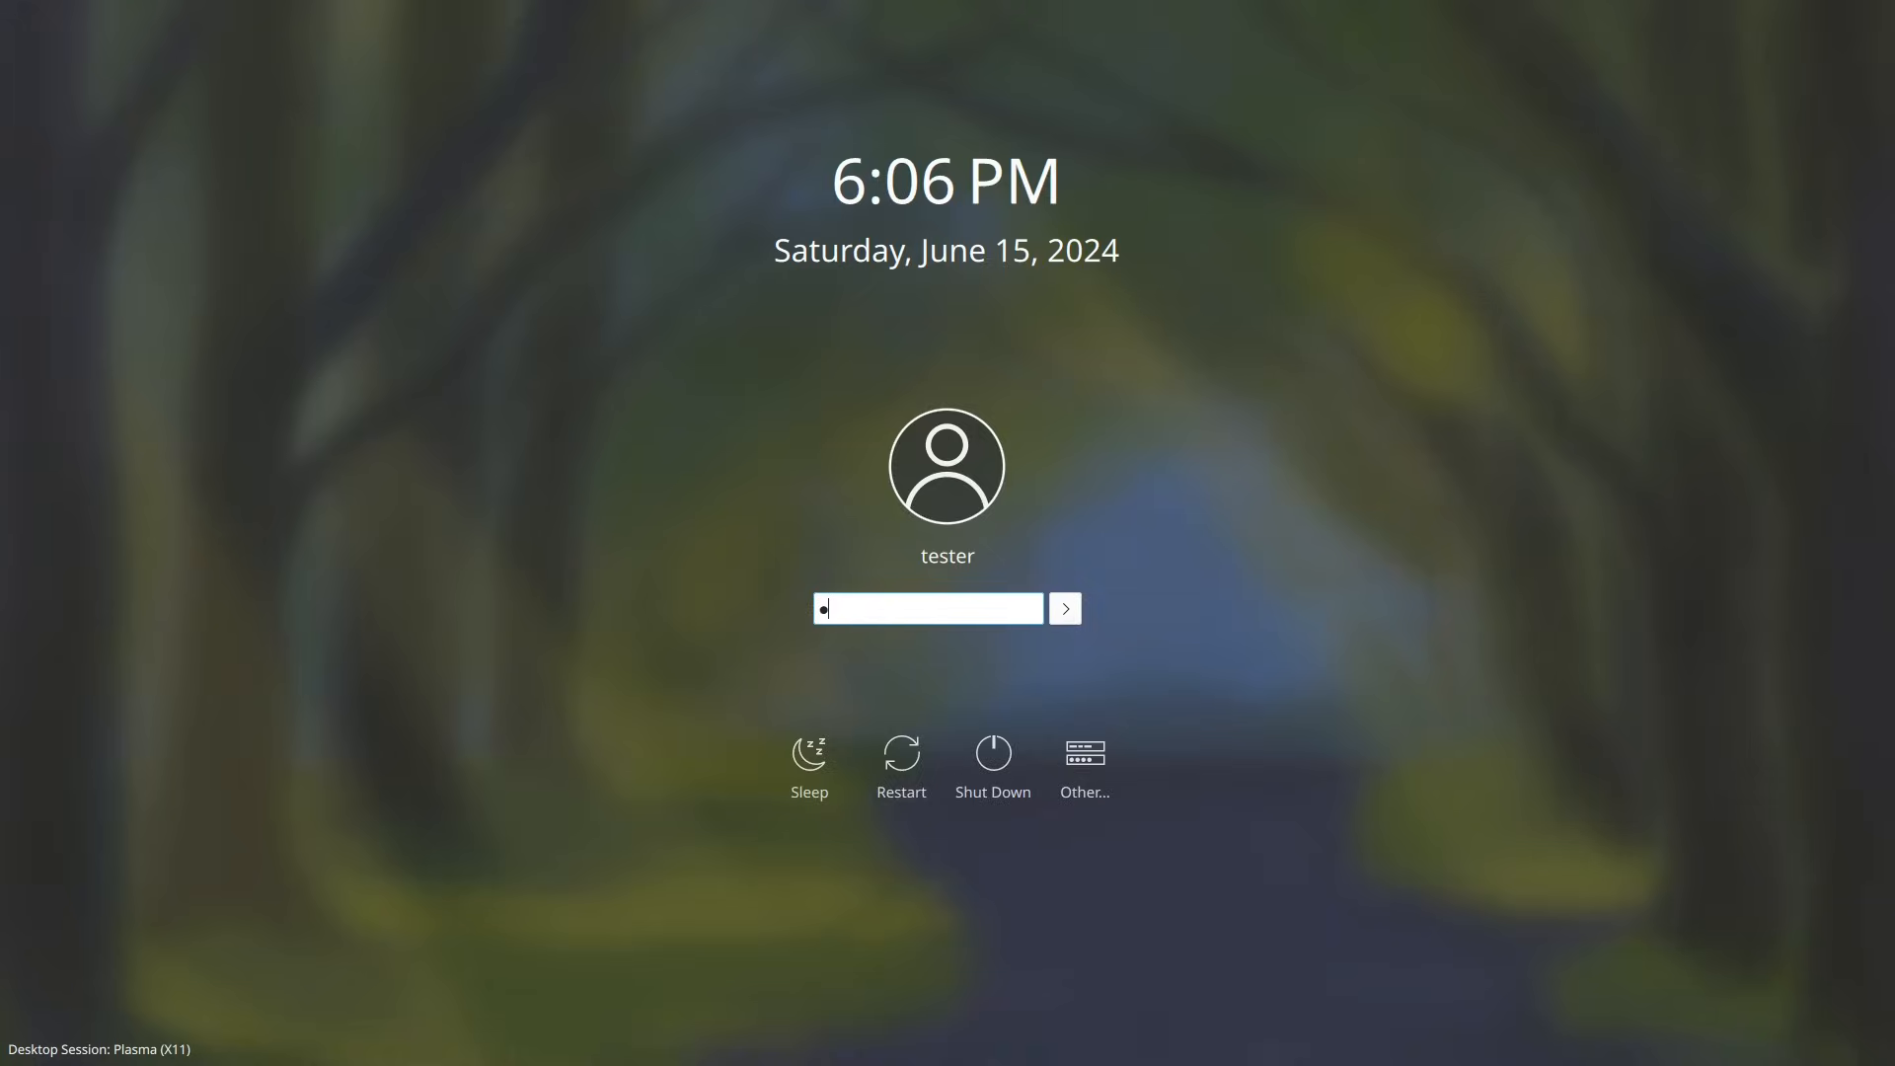
key(Return)
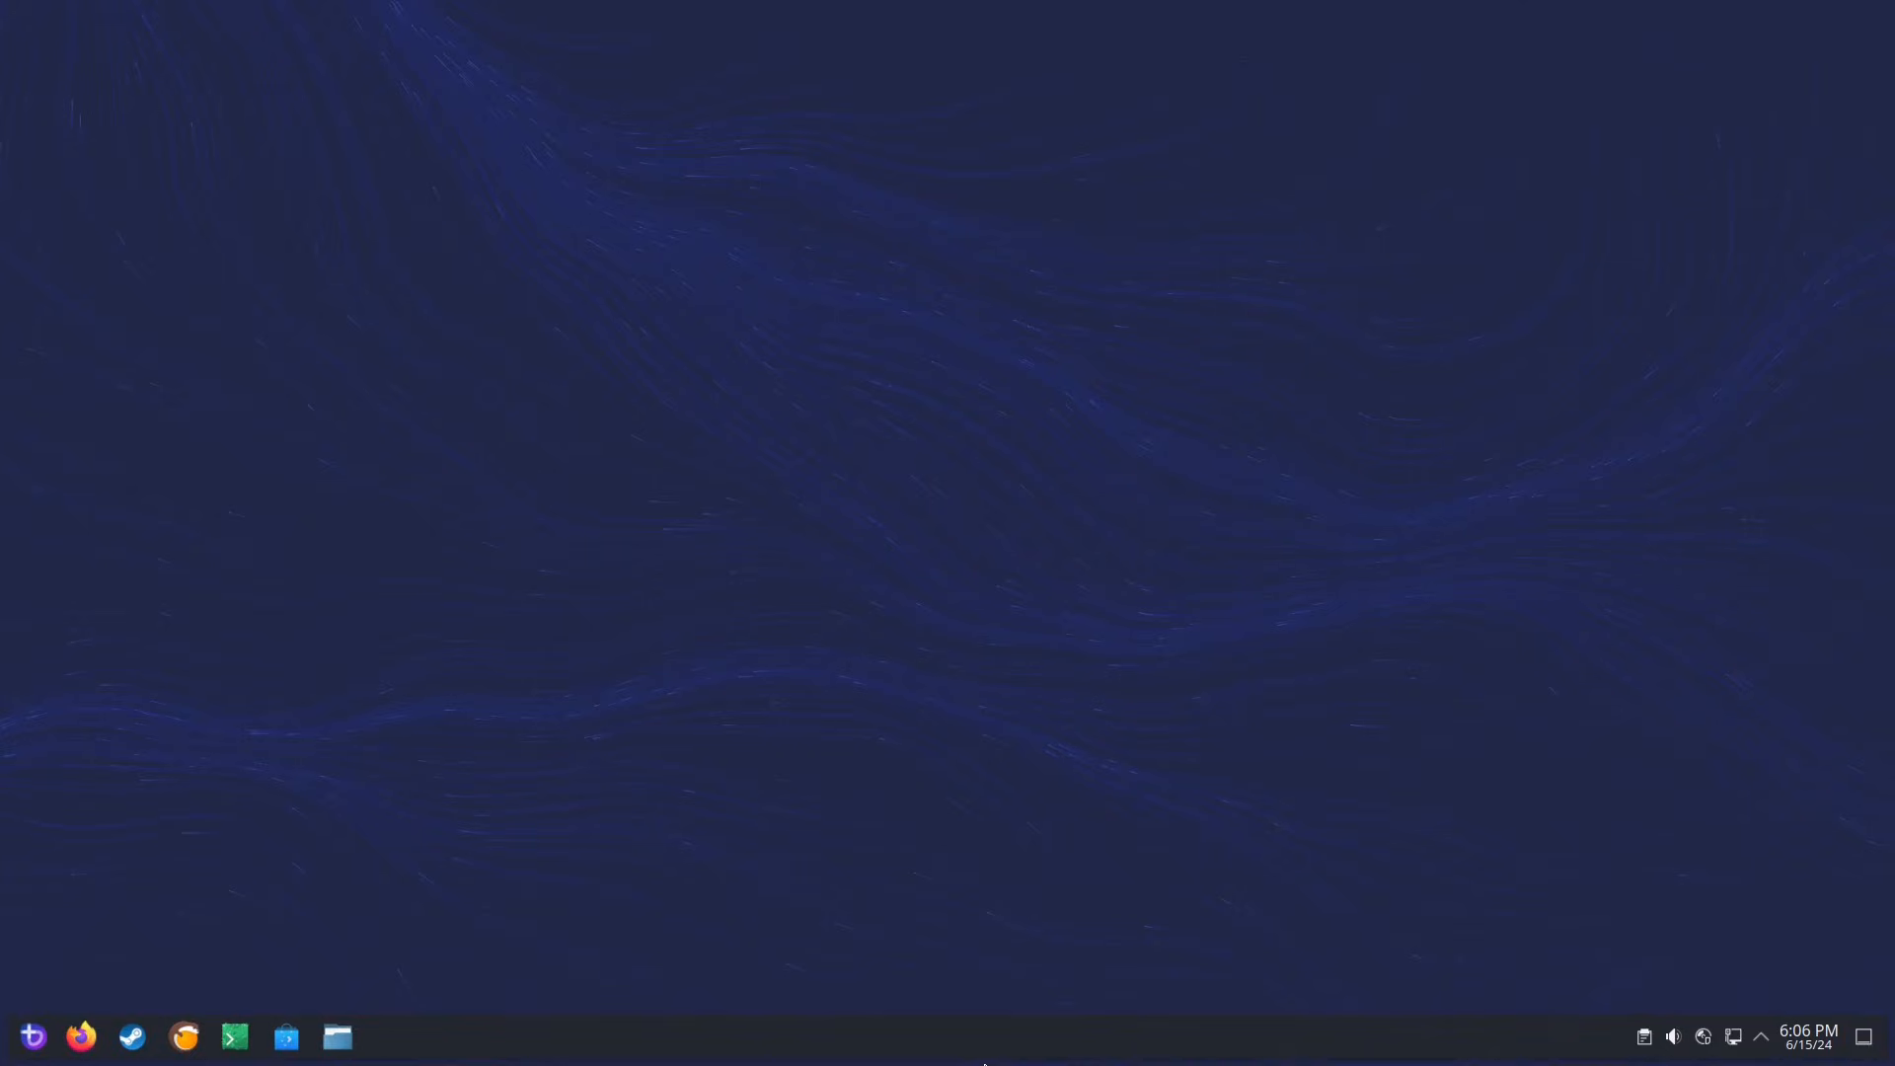